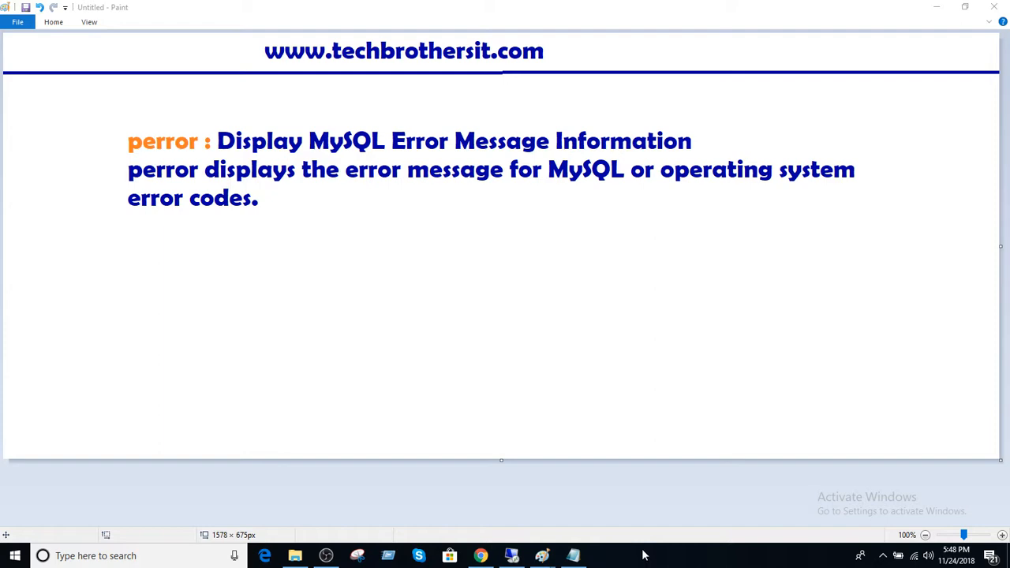
# Switch from the Paint intro slide to the MySQL Workbench window.
pyautogui.click(448, 555)
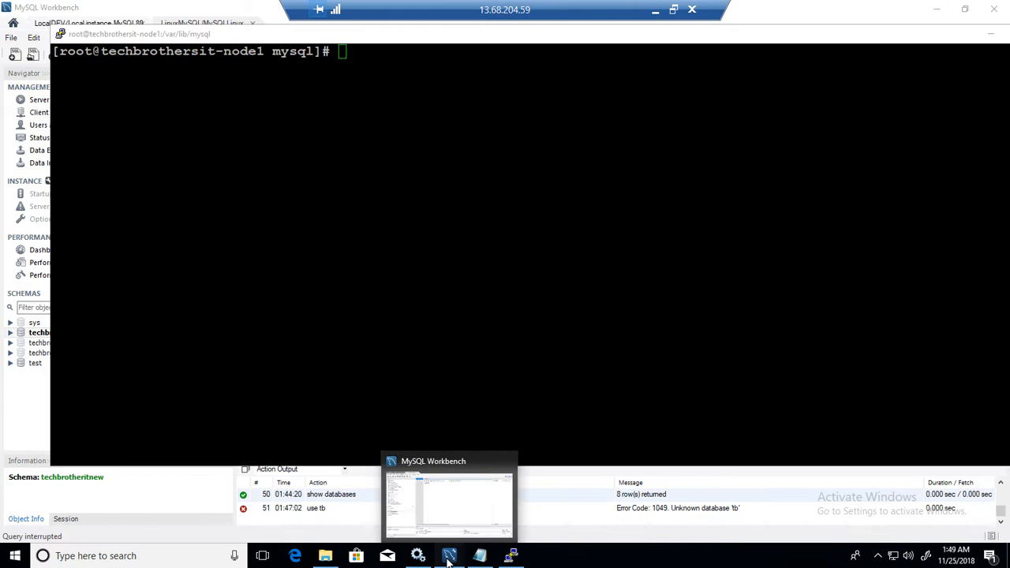
# Bring forward the Workbench query where use tb failed with Error Code 1049.
pyautogui.click(448, 501)
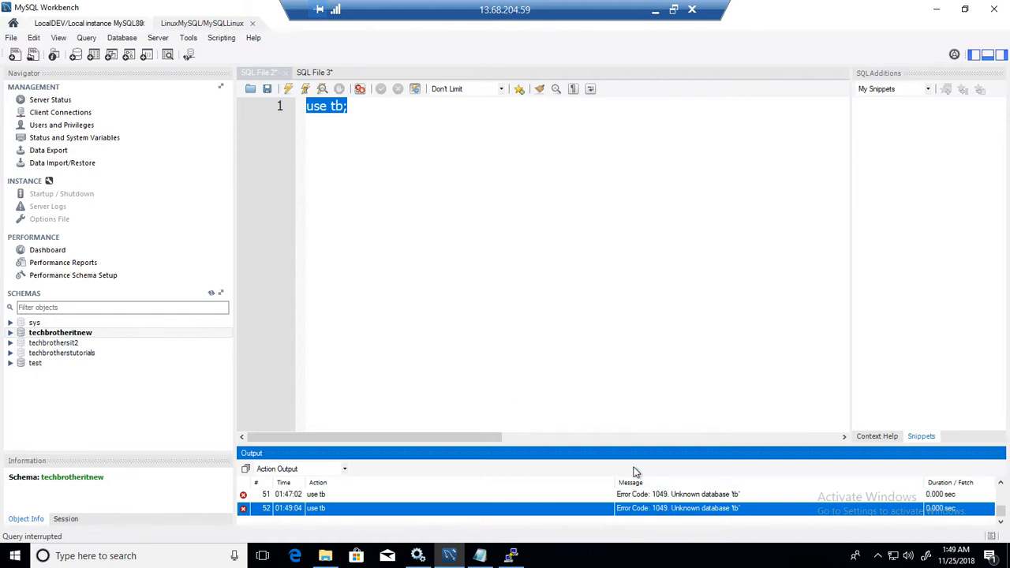
pyautogui.moveTo(726, 509)
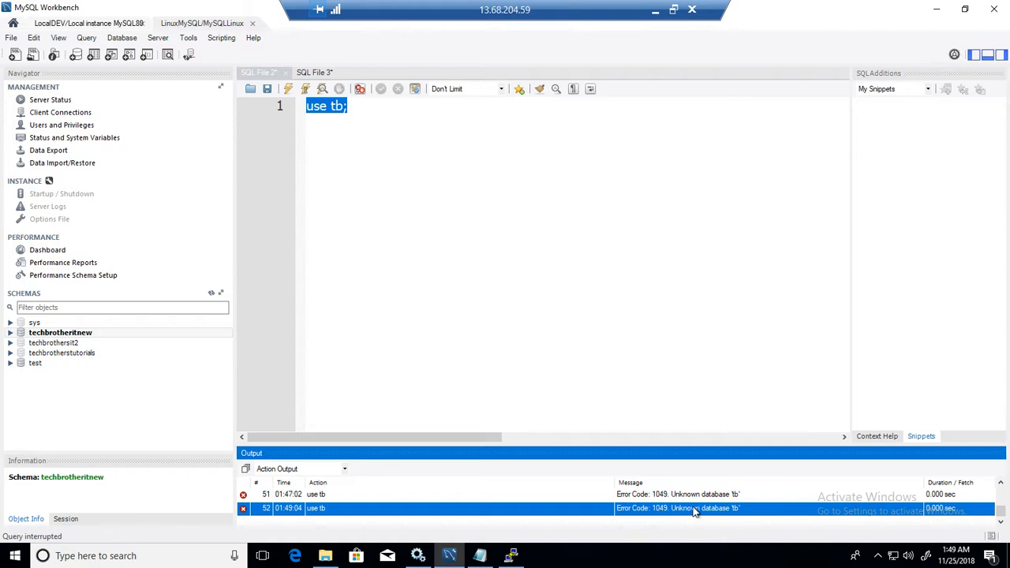
# Run perror 1049 in the Linux terminal, returning MY-001049 ER_BAD_DB_ERROR: Unknown database.
pyautogui.click(511, 555)
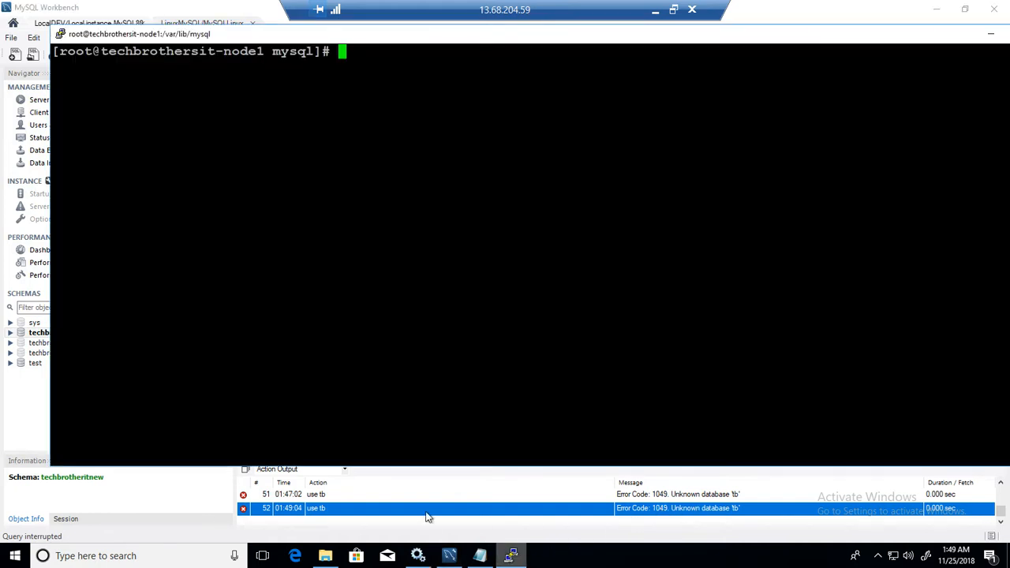
pyautogui.write('perro')
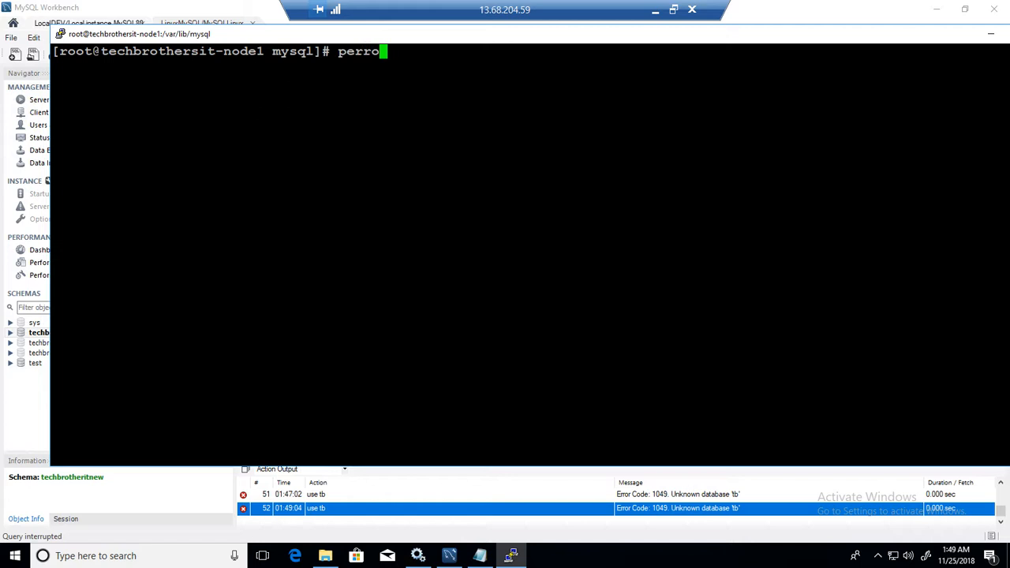
pyautogui.write('r 1')
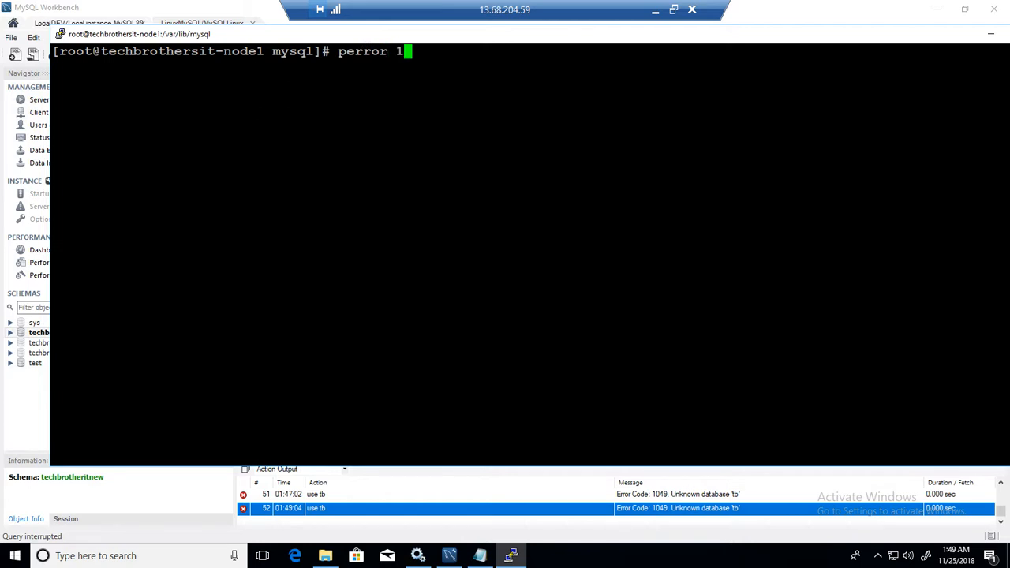
pyautogui.press('Return')
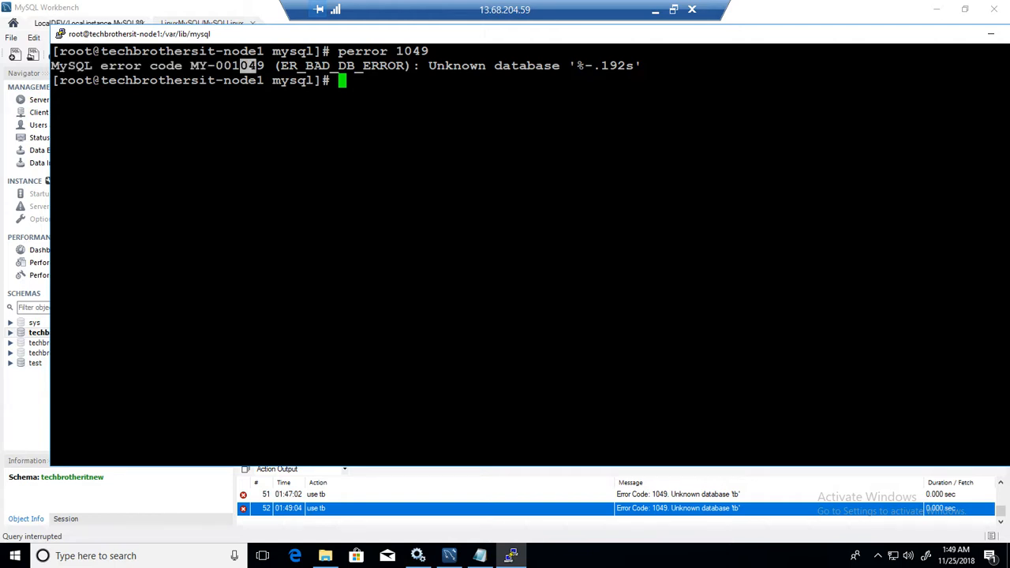
pyautogui.doubleClick(227, 66)
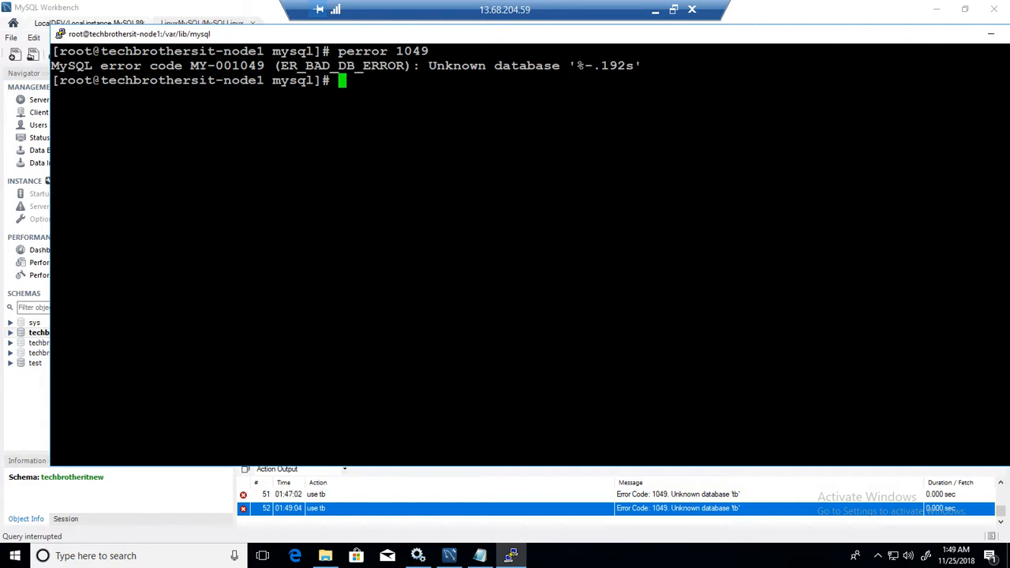
pyautogui.doubleClick(295, 80)
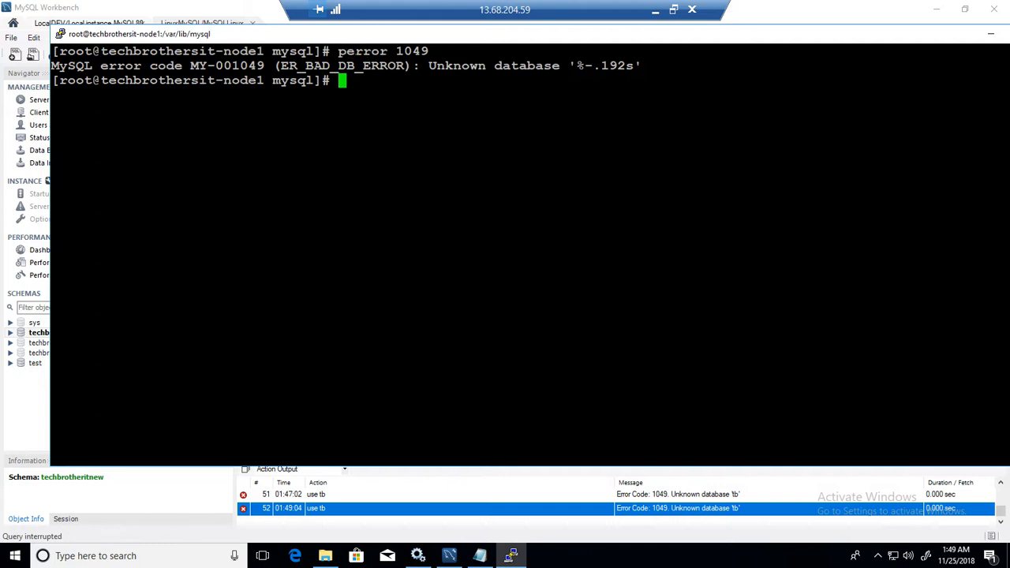
pyautogui.doubleClick(411, 52)
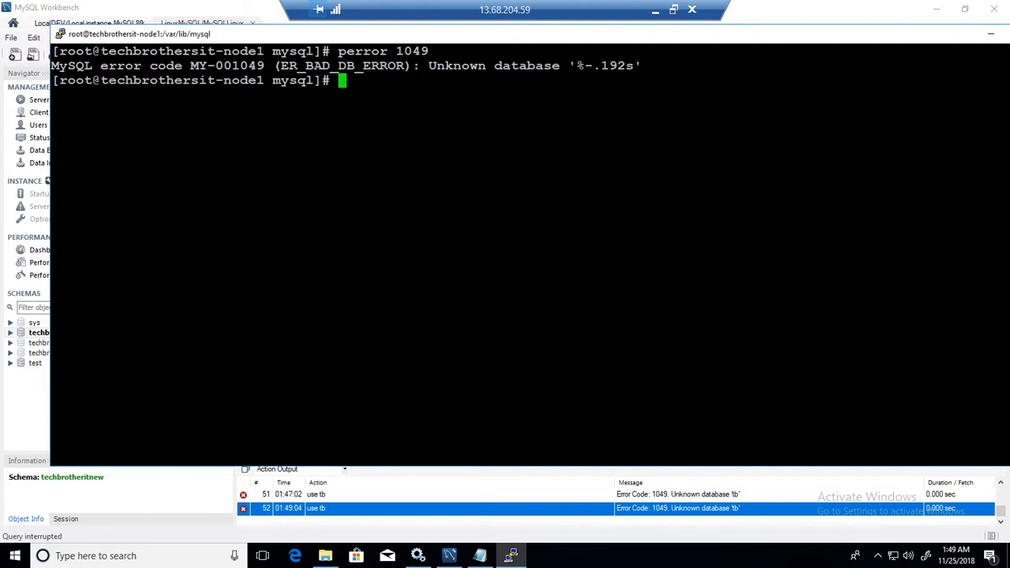
# Run perror 1 13 to show Operation not permitted and Permission denied with MySQL equivalents.
pyautogui.write('pe')
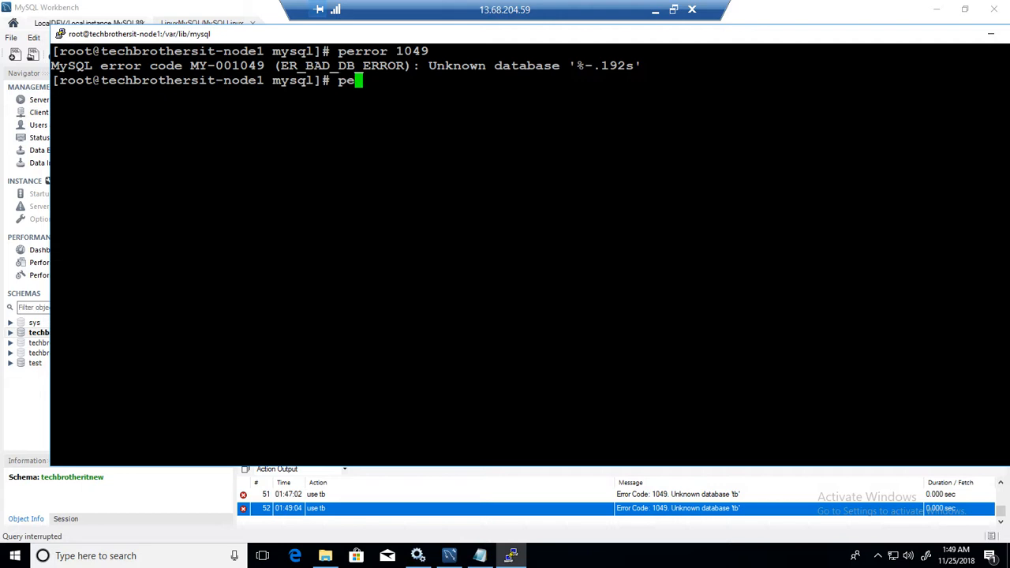
pyautogui.write('rror')
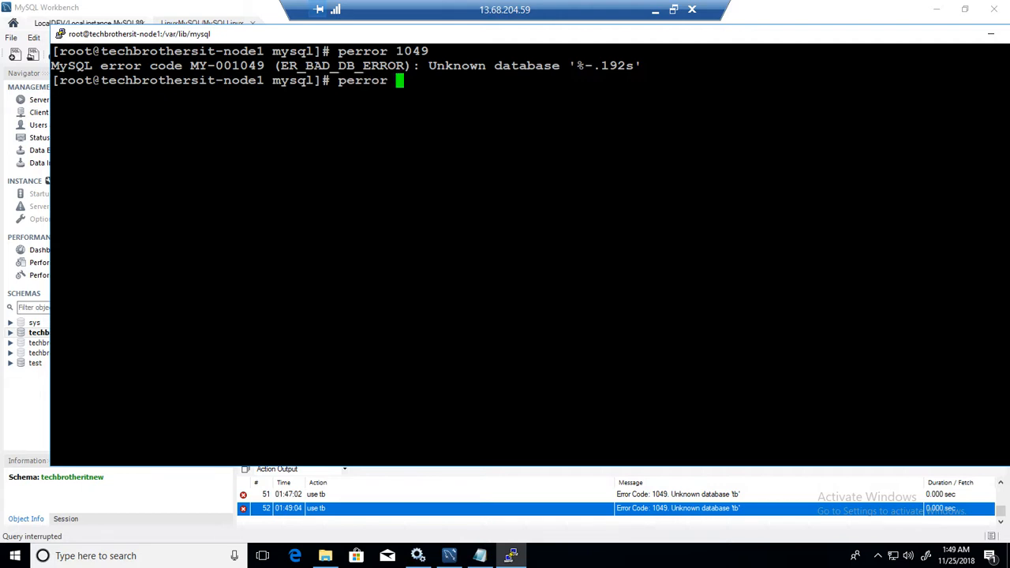
pyautogui.write('1 13')
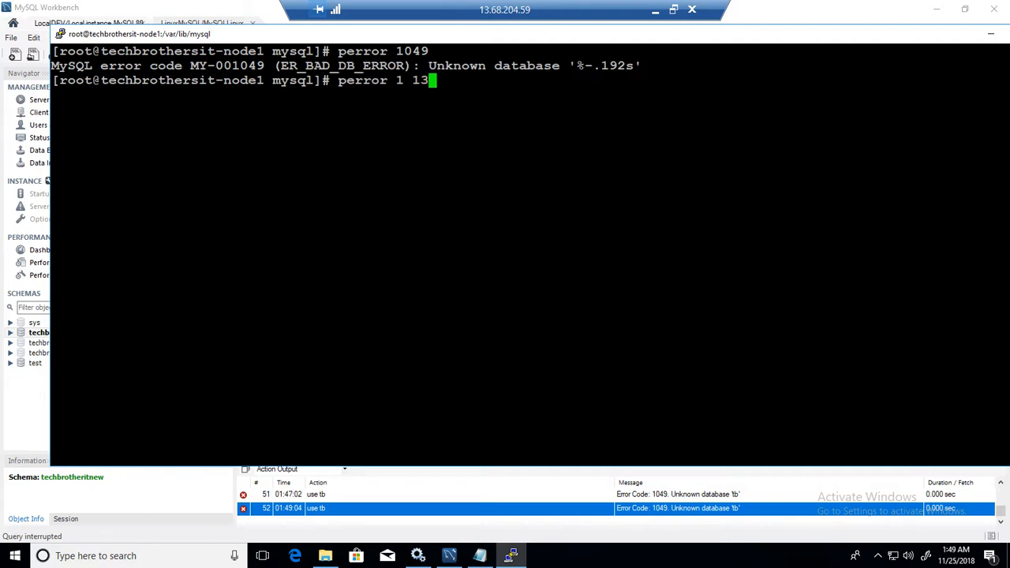
pyautogui.press('Return')
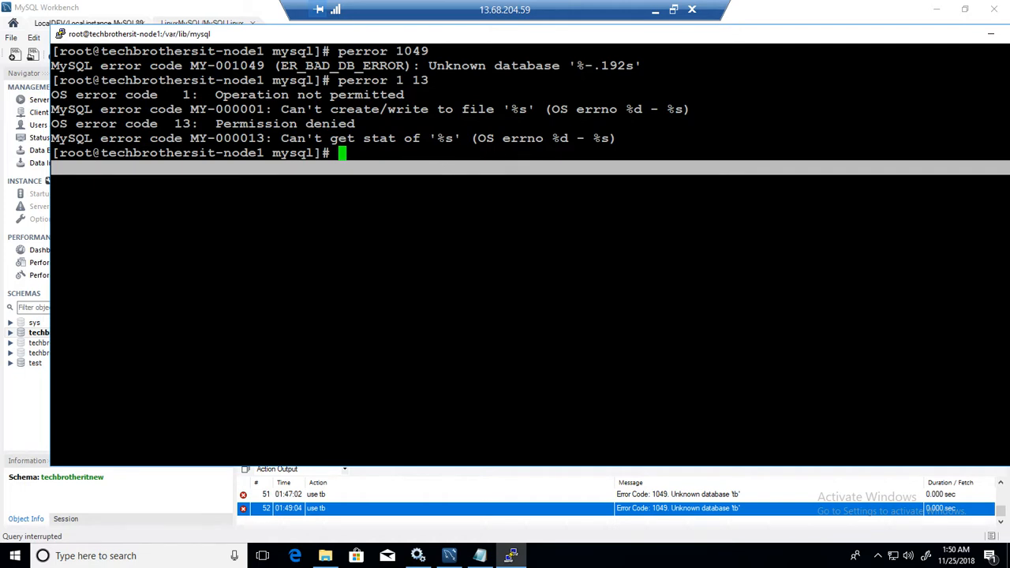
# Run perror 1 alone, returning Operation not permitted and MySQL code MY-000001.
pyautogui.write('perror')
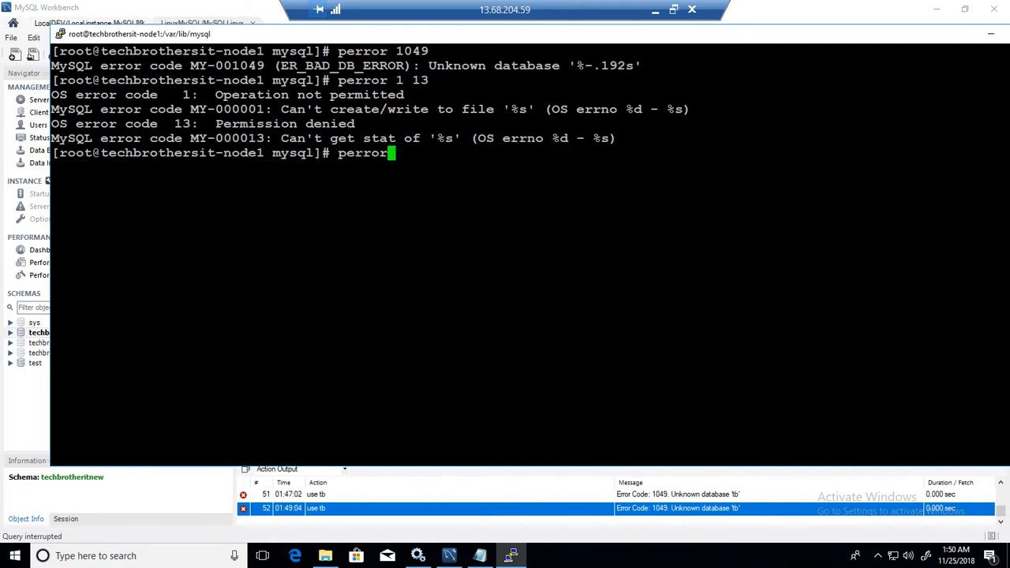
pyautogui.press('Return')
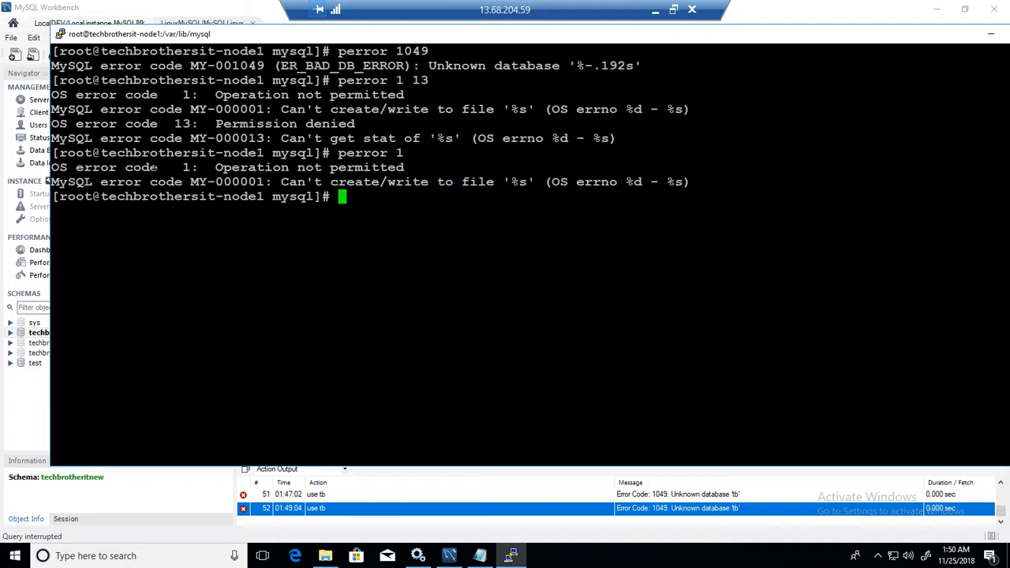